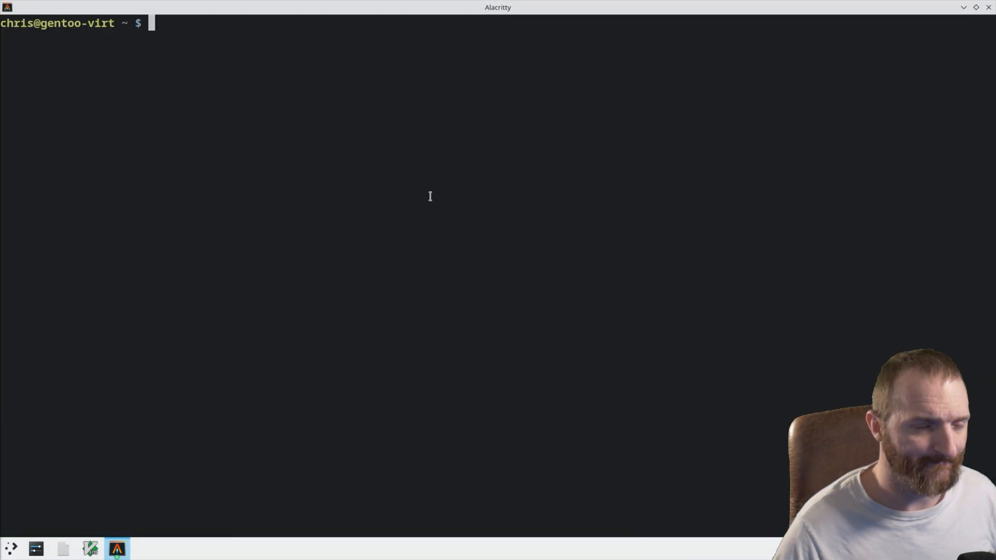
Show /etc/portage/package.use/dmenu (savedconfig xinerama) and search dmenu packages with eix
type("+")
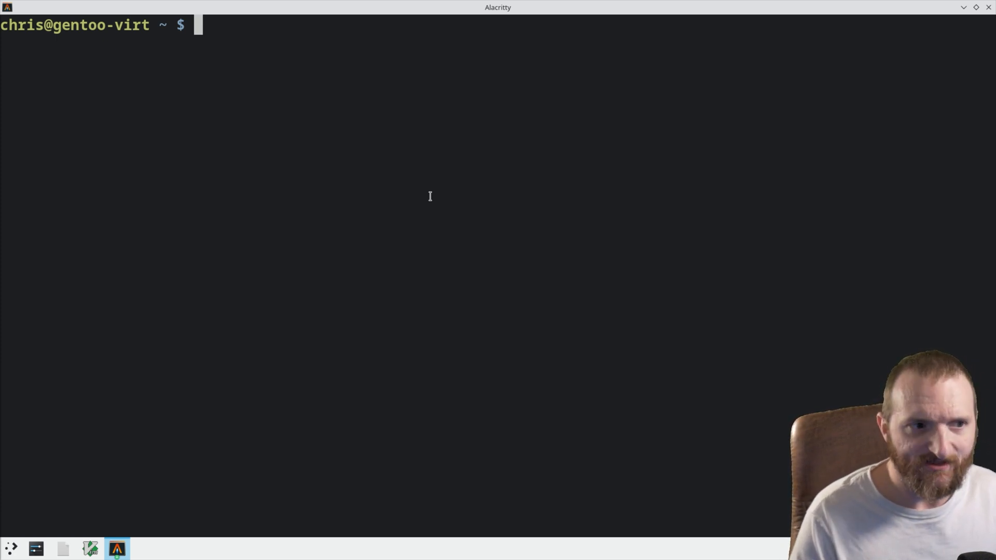
type("cat /etc/portage/package.use/")
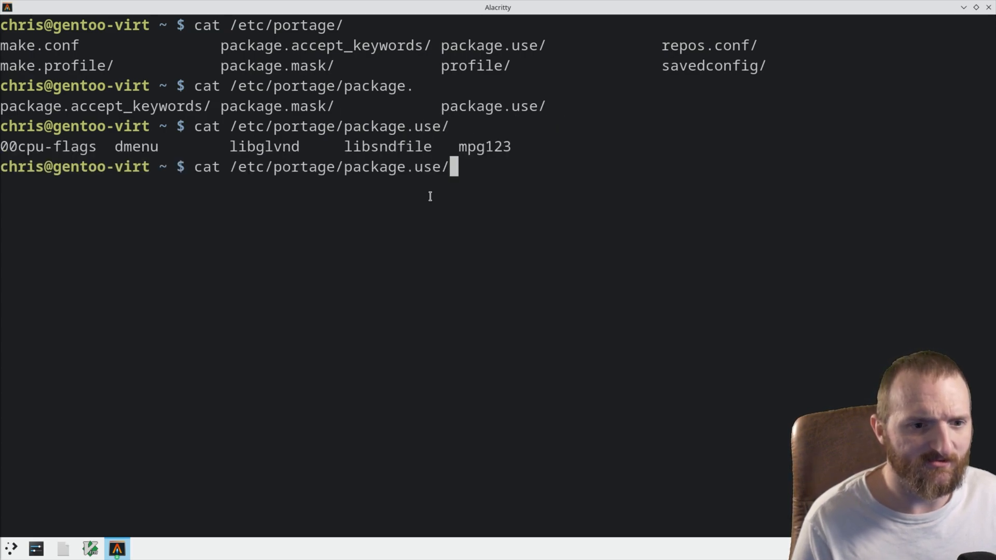
type("de")
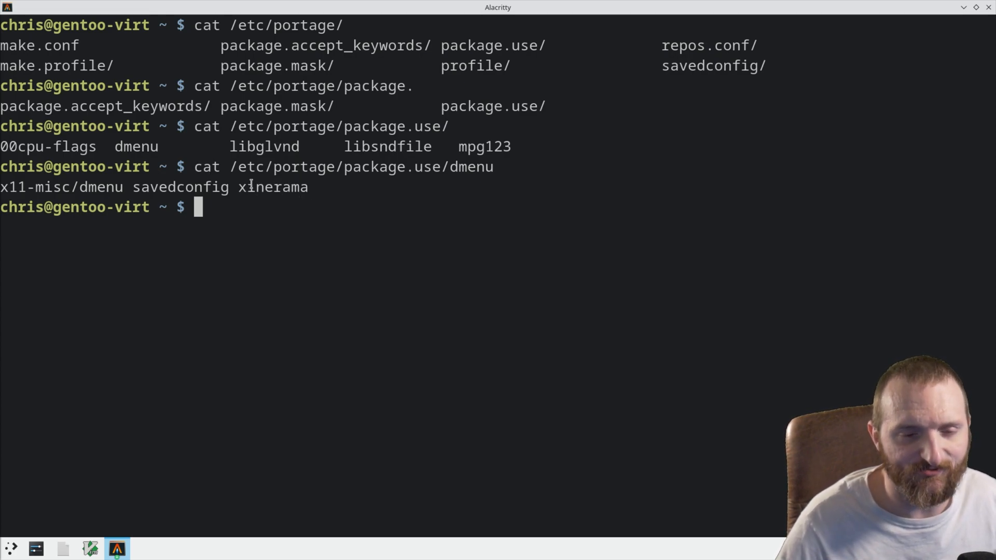
mouse_move(257, 156)
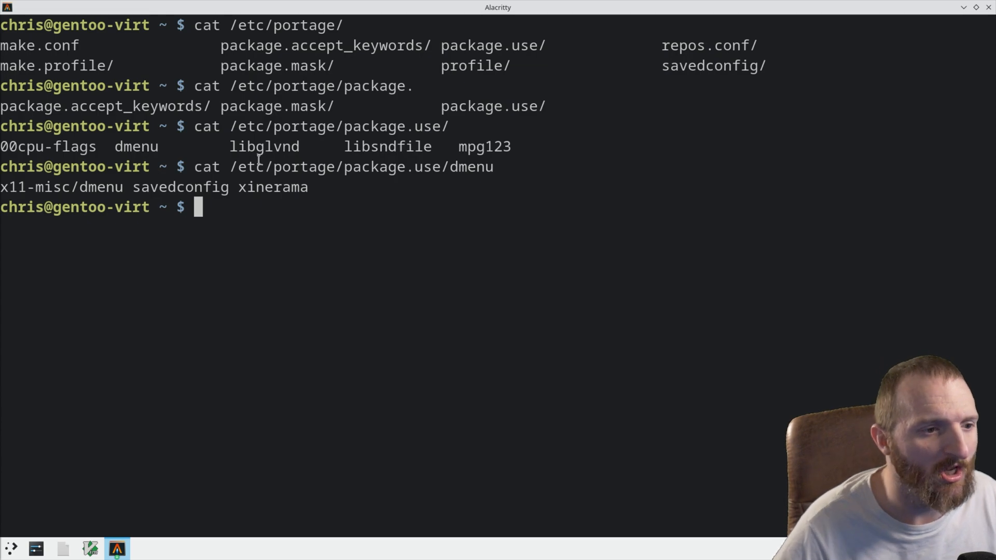
double_click(180, 187)
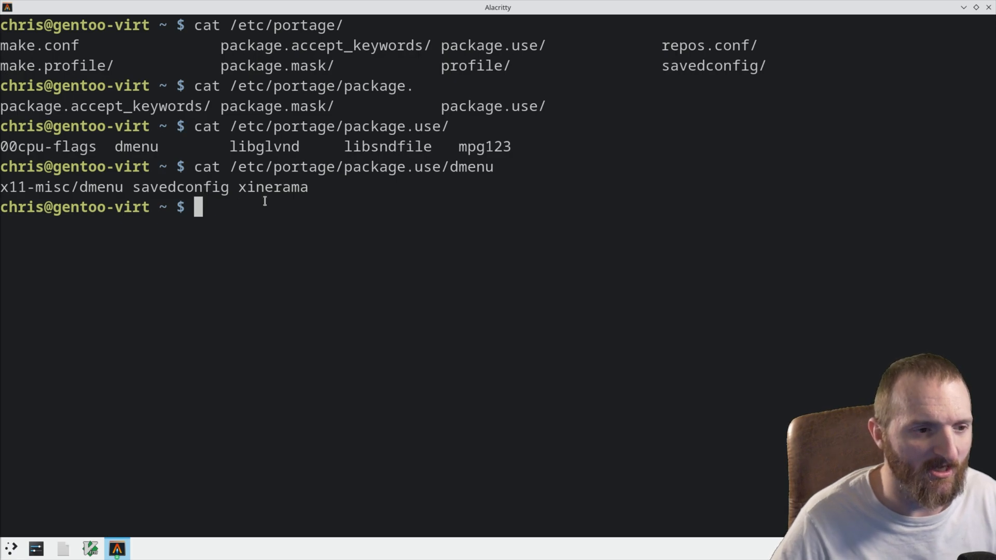
type("eix dmenu")
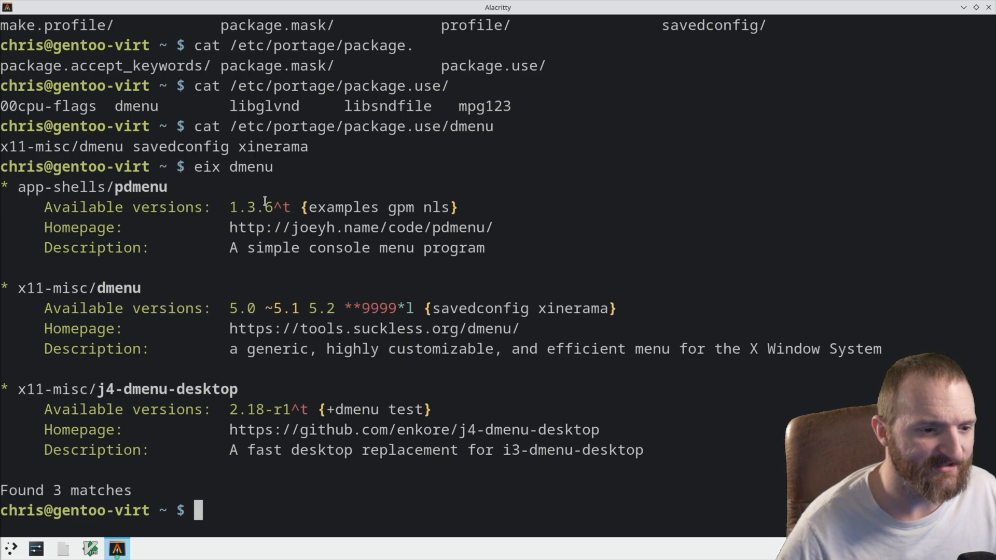
mouse_move(489, 309)
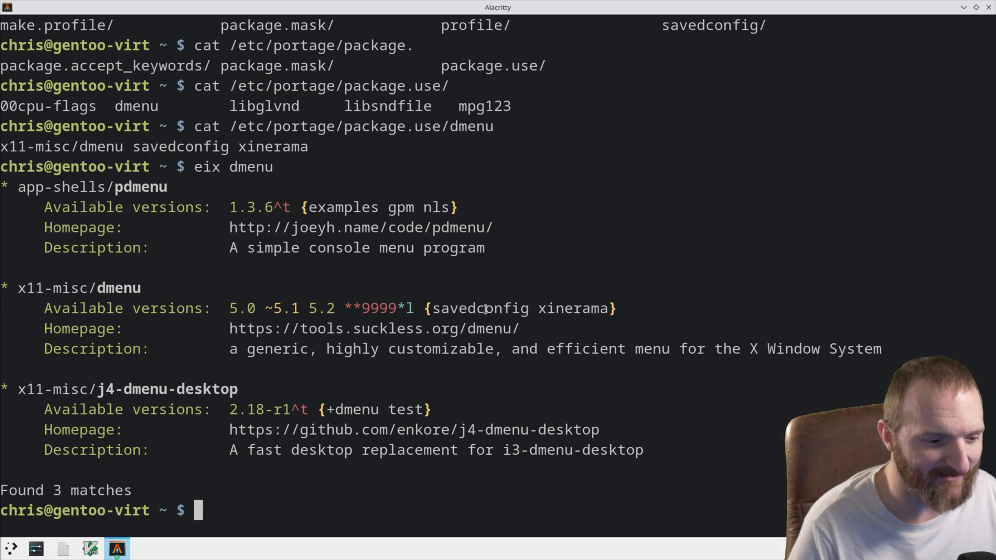
Become root with su and emerge x11-misc/dmenu-5.2, saving its config under /etc/portage/savedconfig
type("su")
type("em")
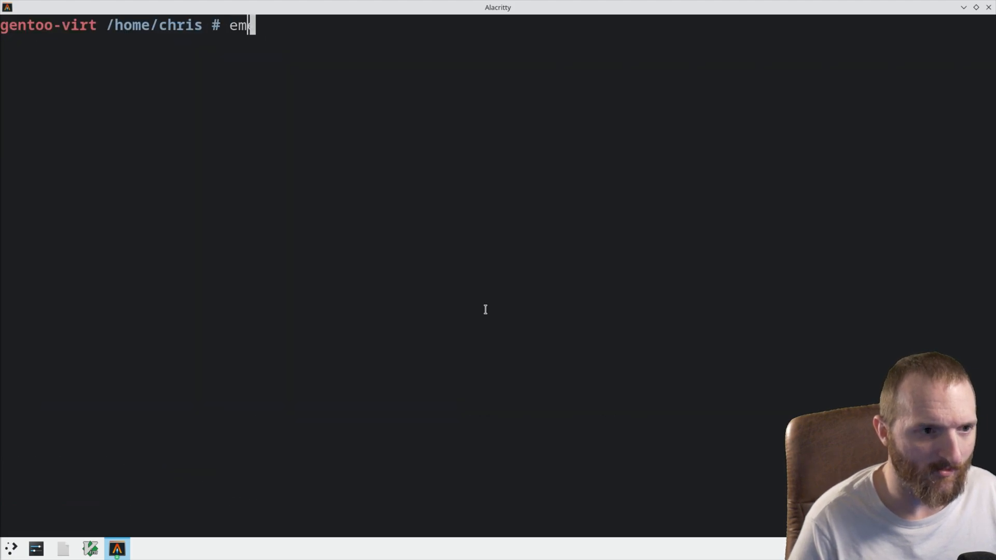
type("erge")
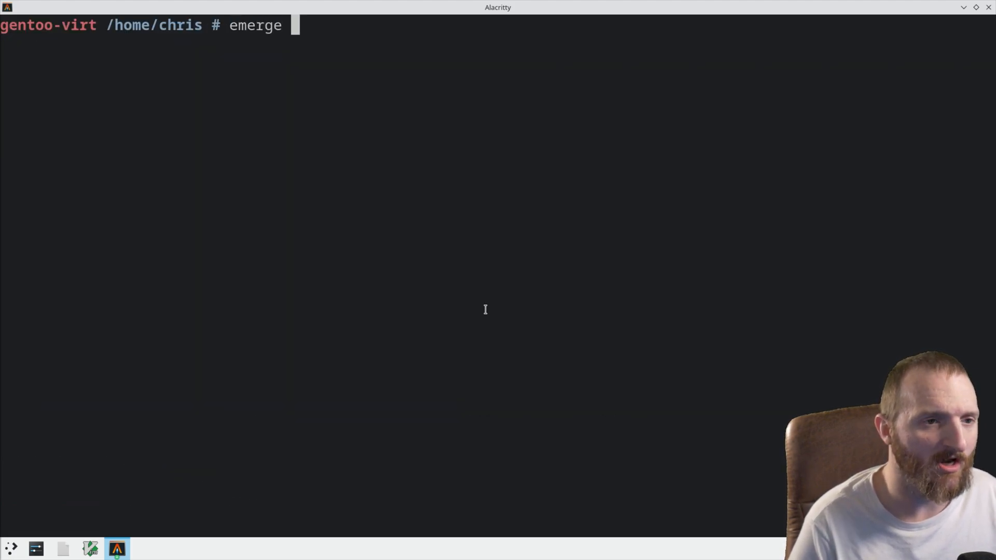
type("dm")
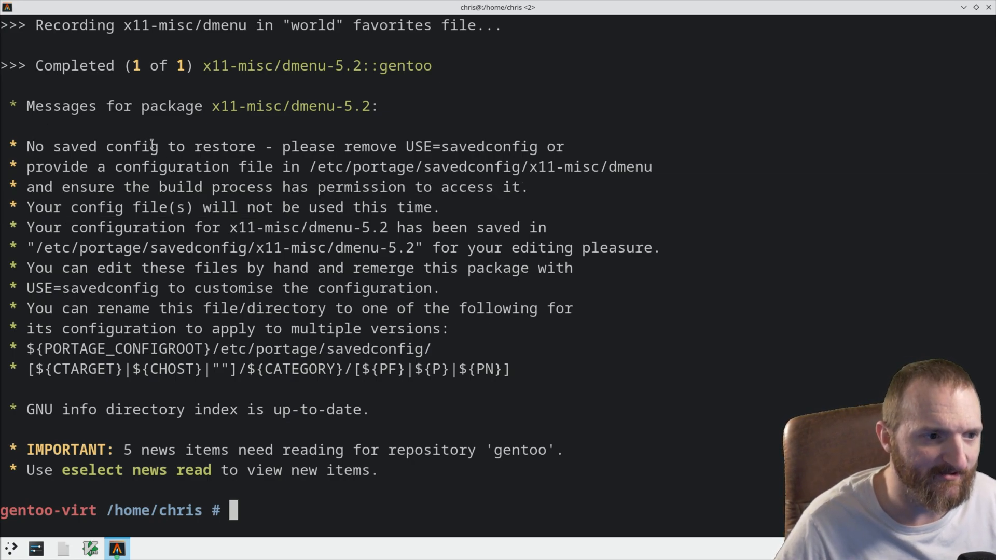
double_click(224, 146)
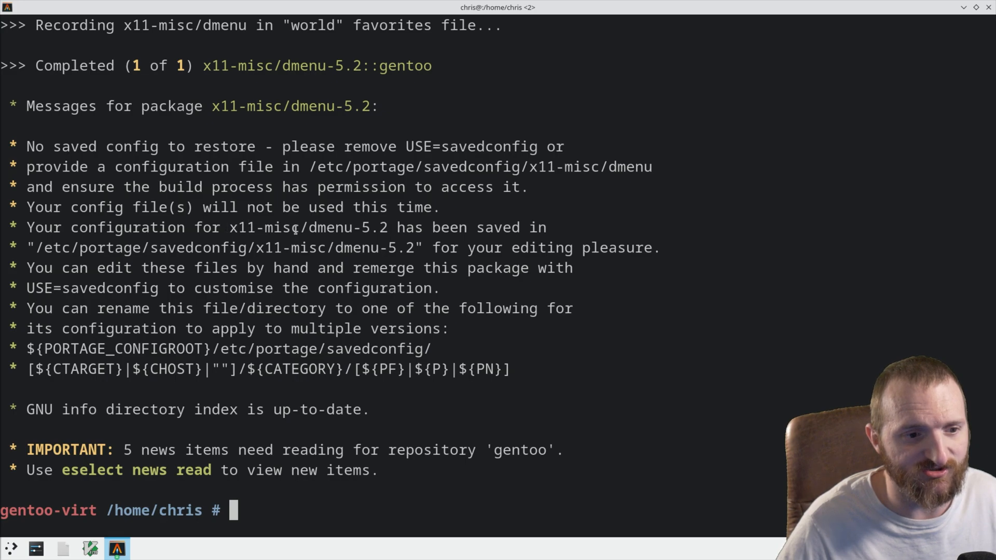
double_click(540, 248)
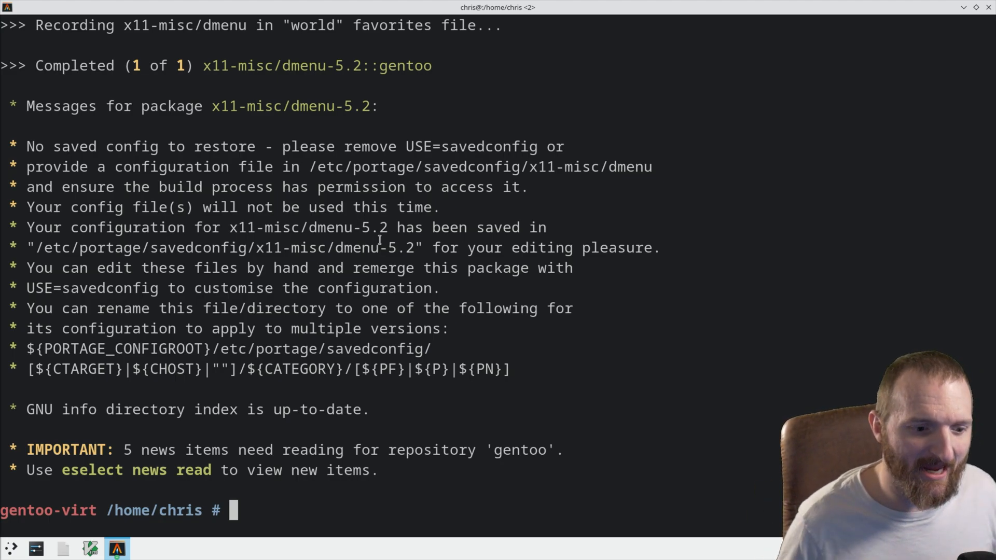
Open /etc/portage/savedconfig/x11-misc/dmenu-5.2 in vim
type("vim")
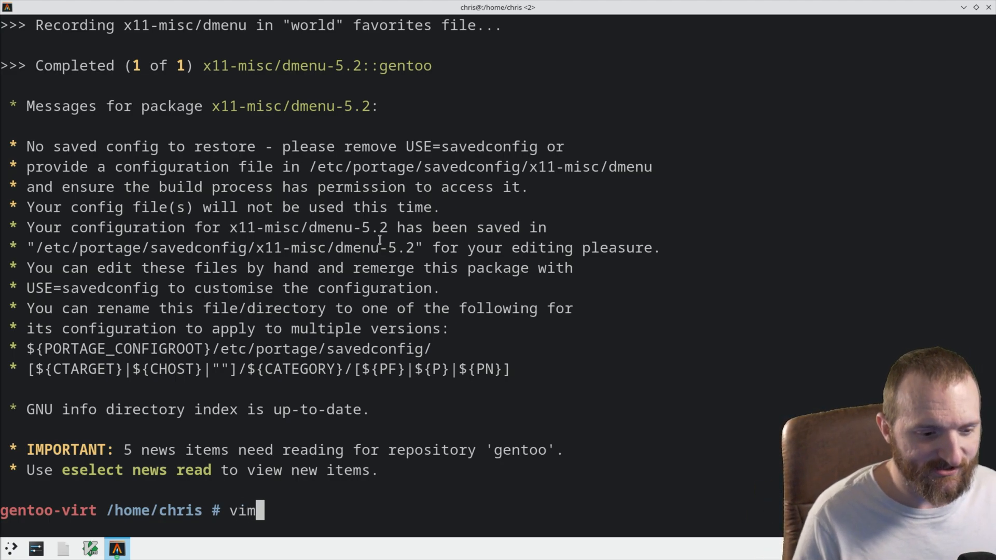
type("/etc/")
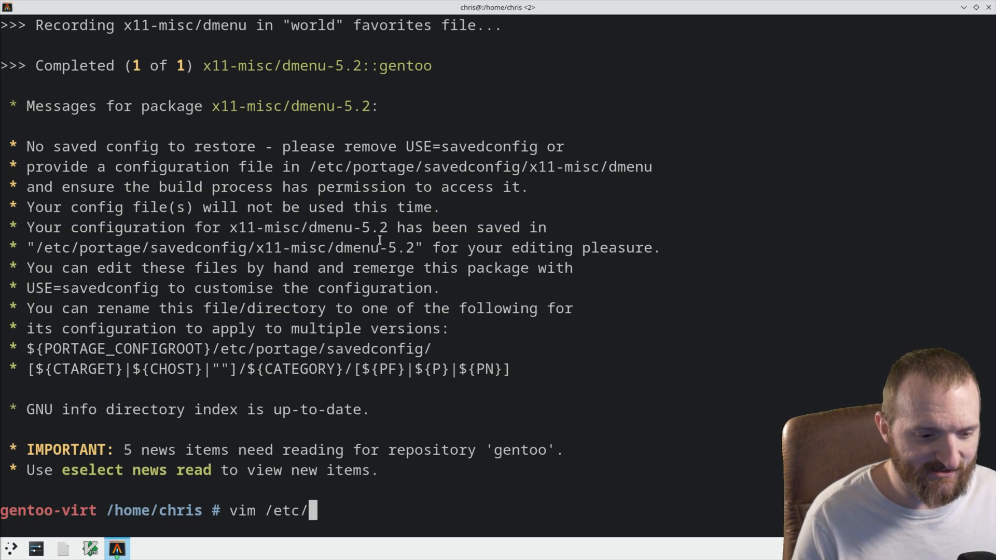
type("portage/")
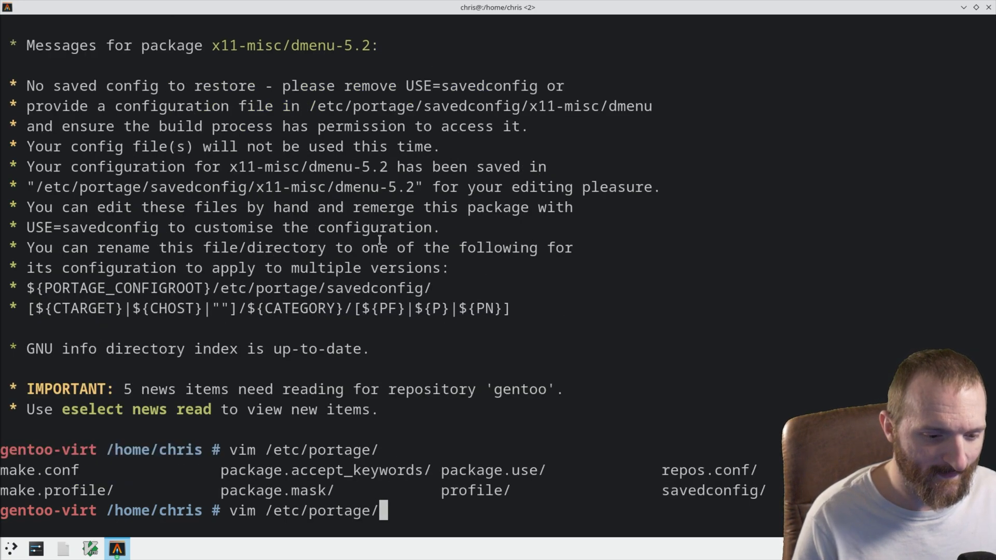
type("savedconfig/")
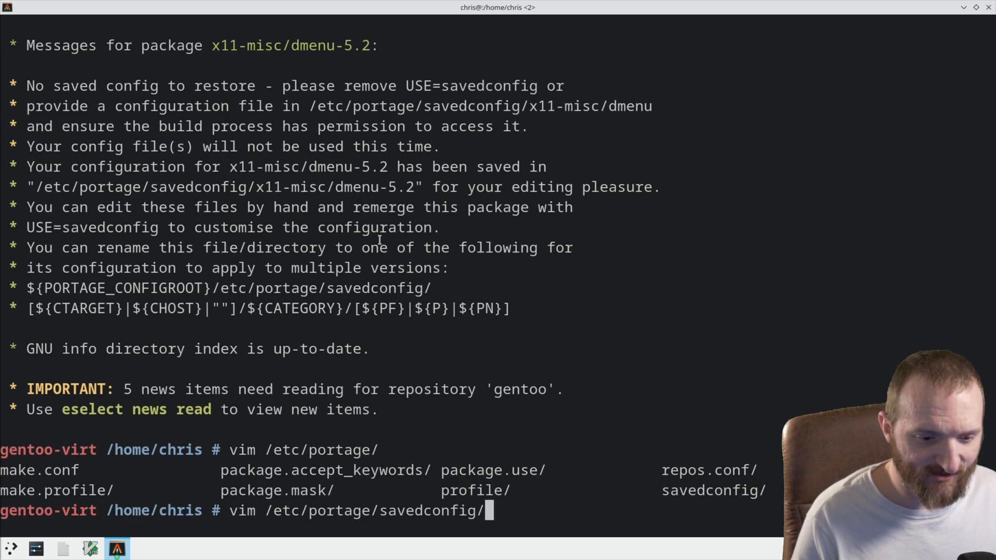
key("Tab")
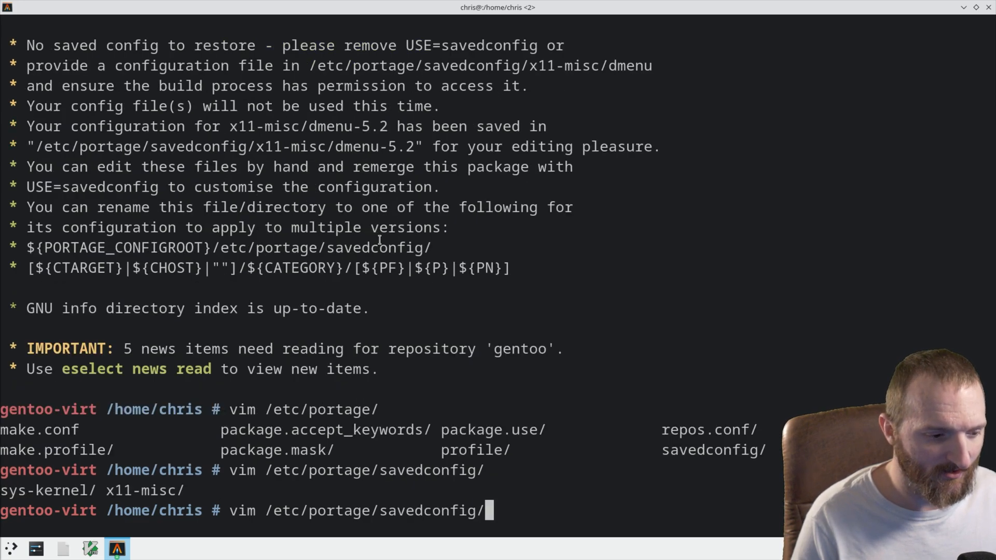
type("x11-misc/")
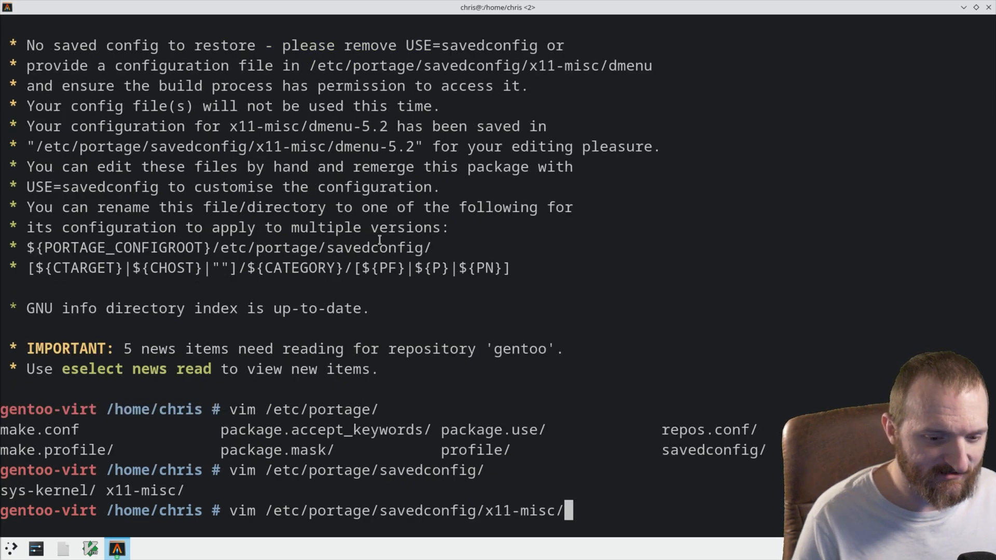
type("dmenu-5.2")
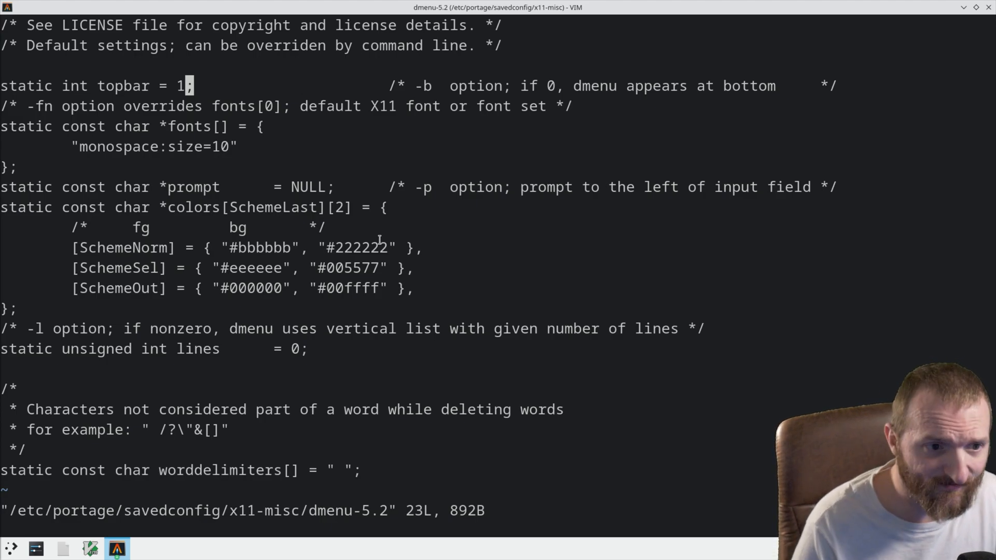
Change topbar from 1 to 0 and the monospace font size from 10 to 50
key("i")
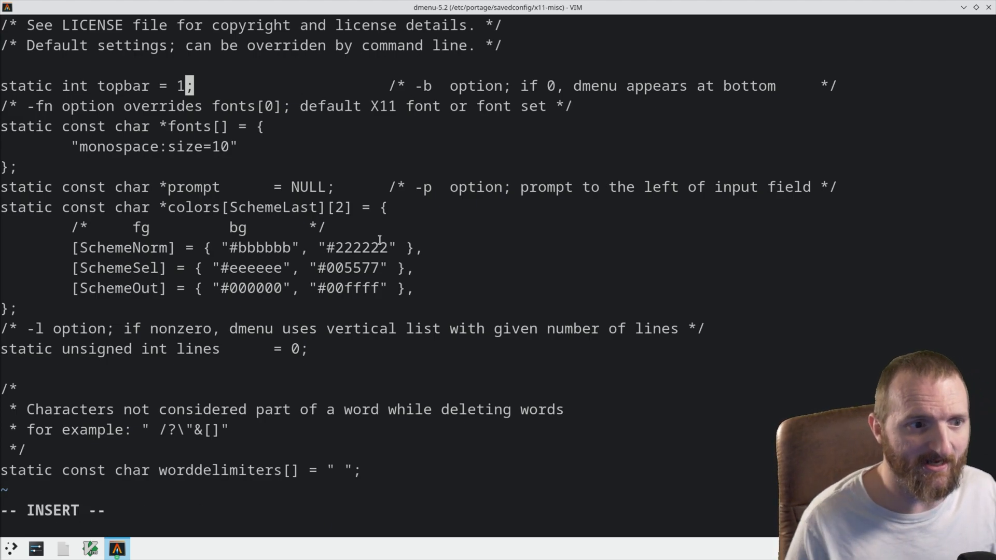
type("0")
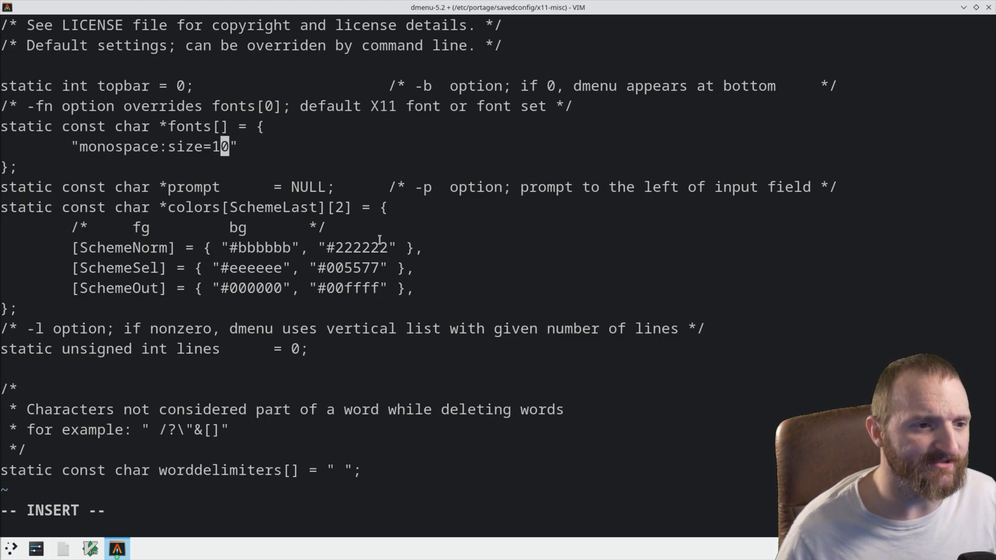
type("i")
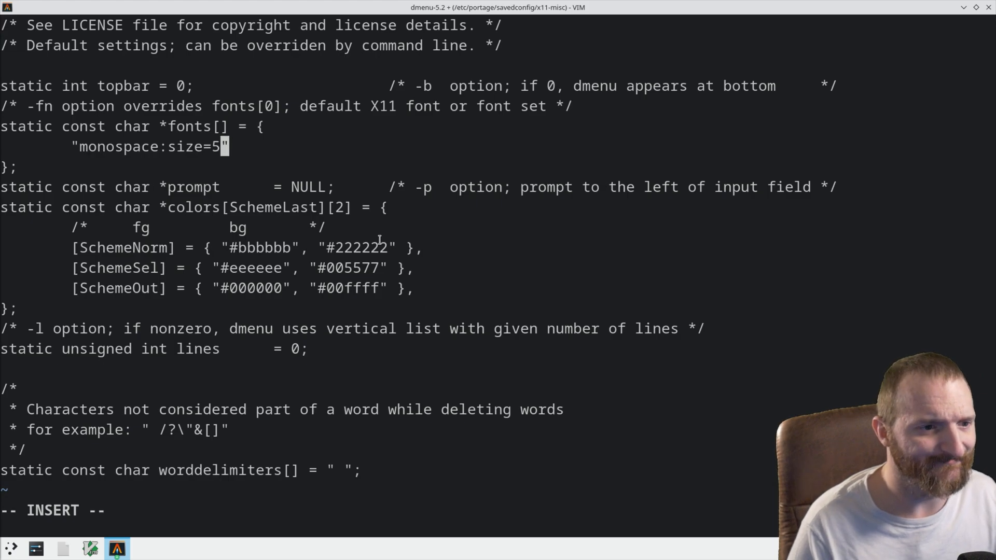
type("0")
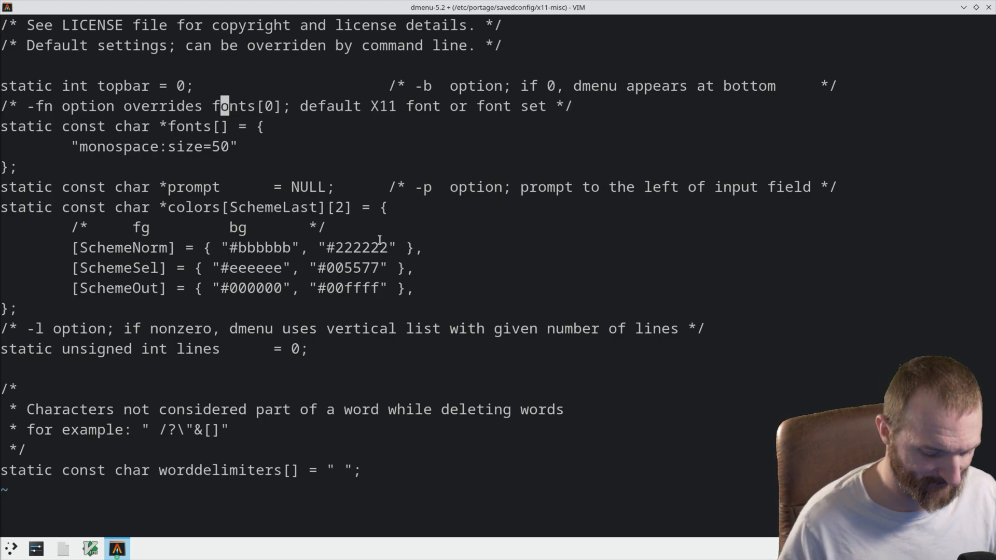
Save the config with :wq and re-emerge dmenu-5.2 using the saved configfile
type(":wq")
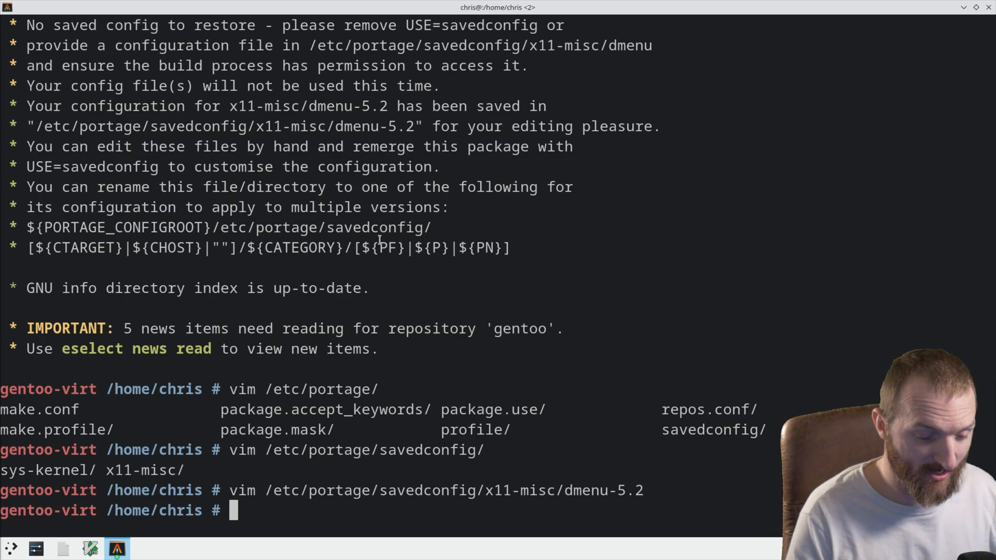
type("emerge")
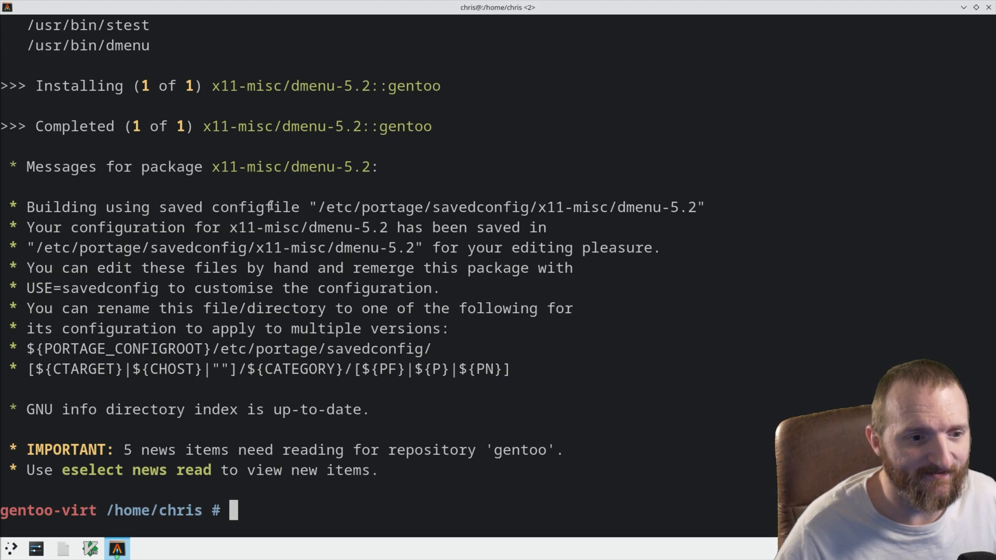
left_click_drag(354, 208, 565, 208)
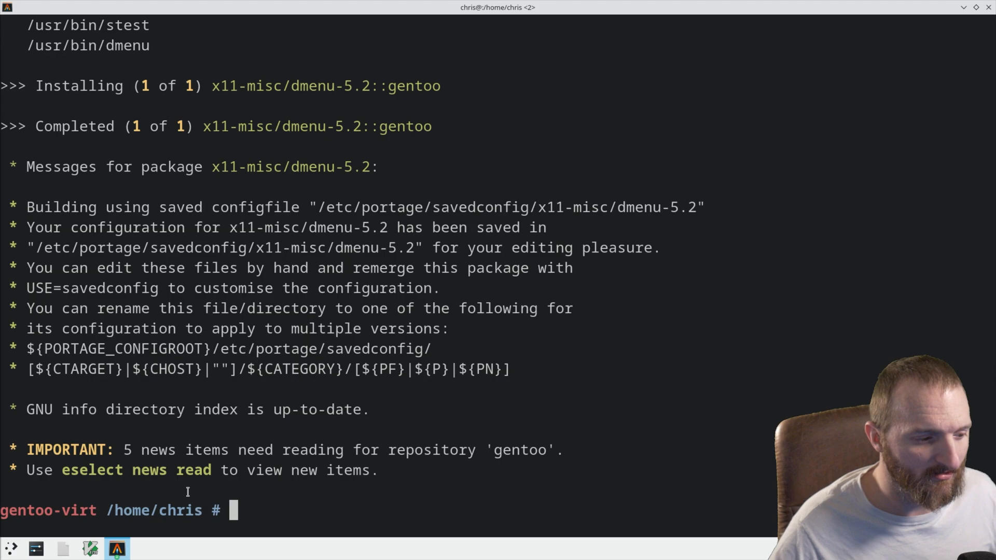
left_click(10, 548)
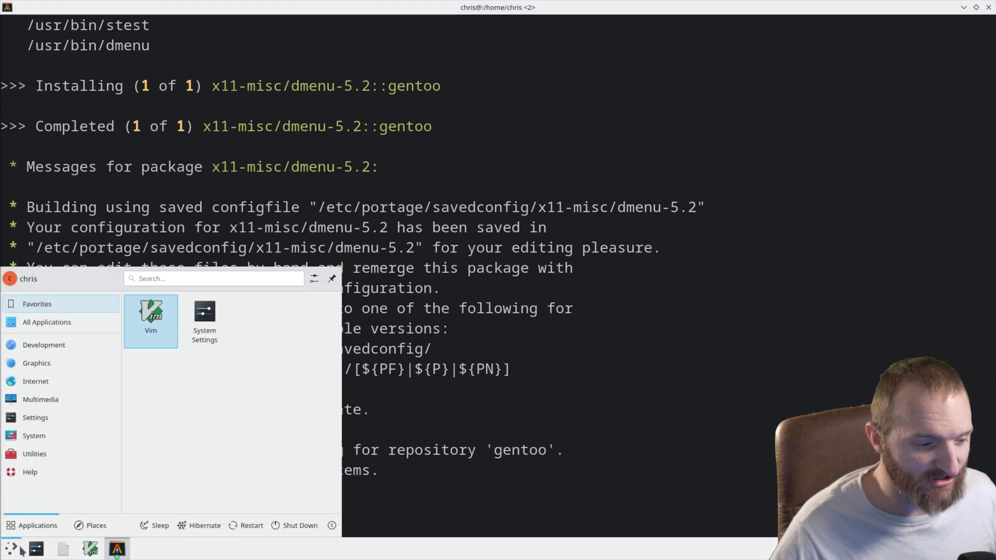
type("dmen")
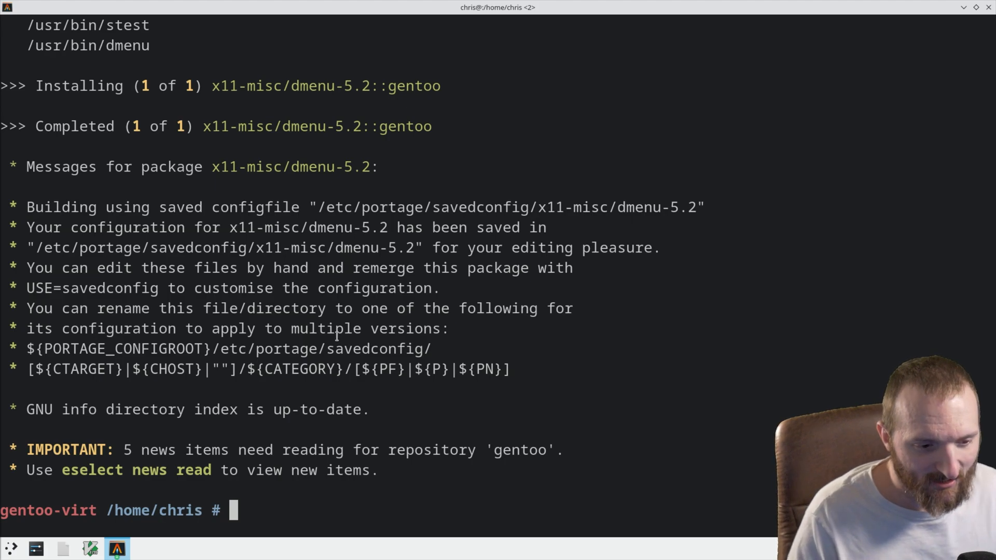
Reopen the saved dmenu-5.2 config in vim, quit, and start emerge dmenu again
type("vim")
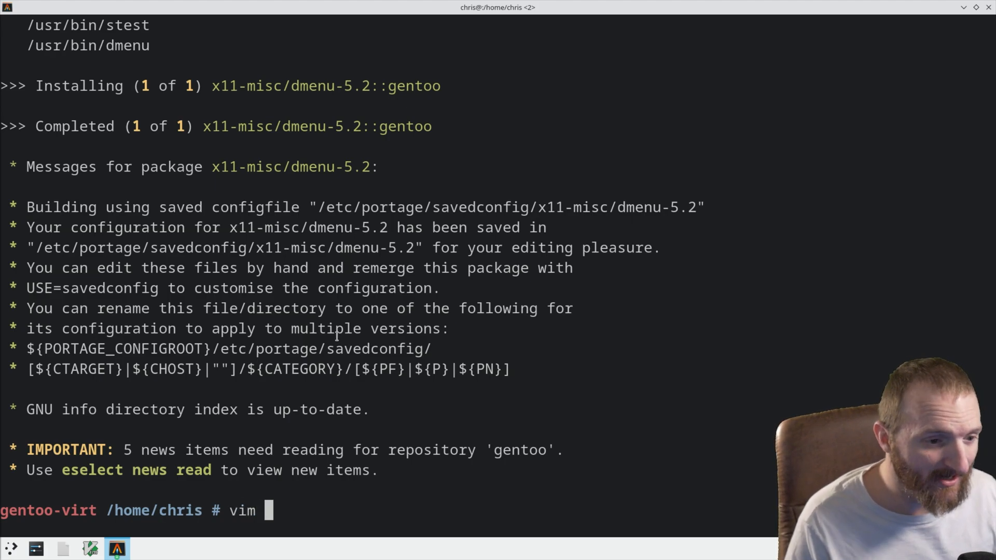
type("/etc/")
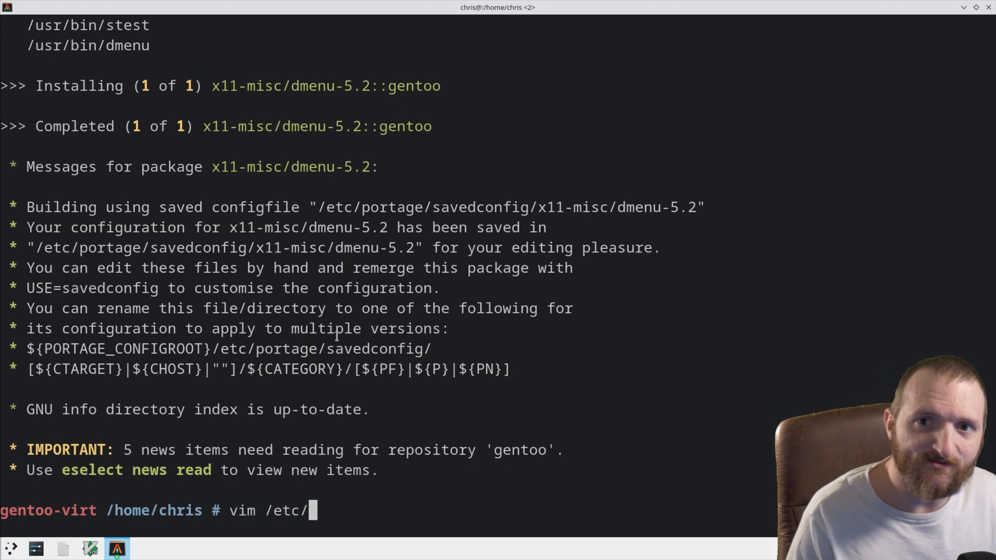
type("portage/")
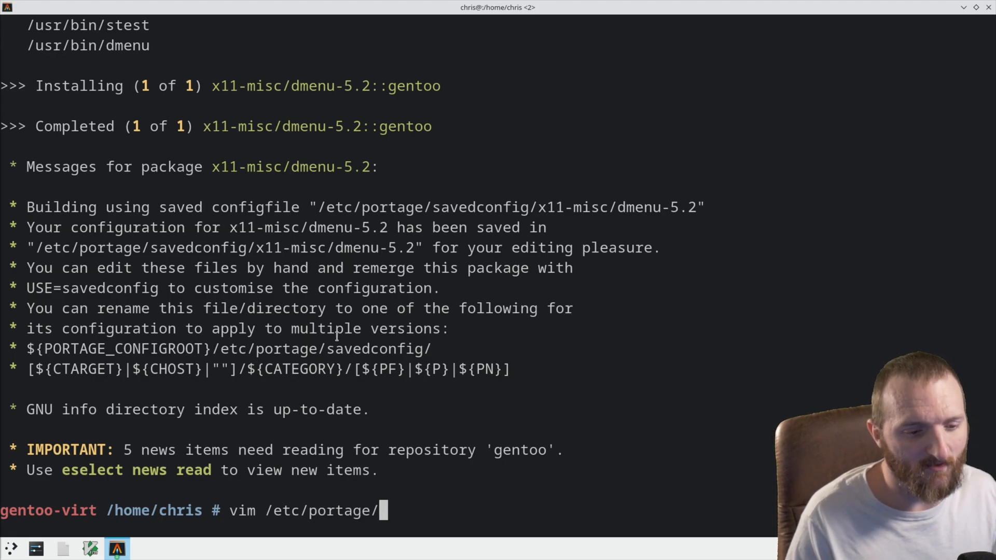
type("savedconfig/x11-misc/")
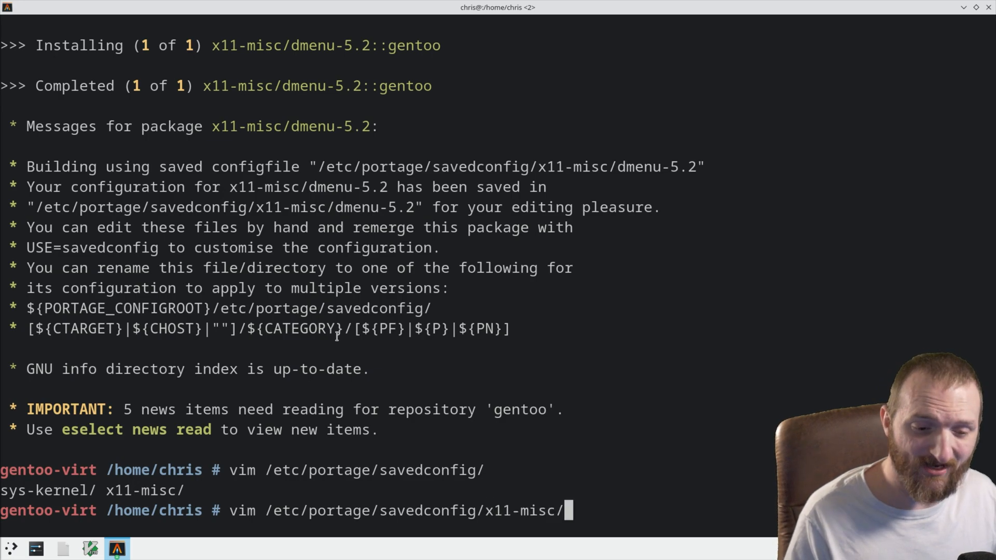
type("dmenu-5.2")
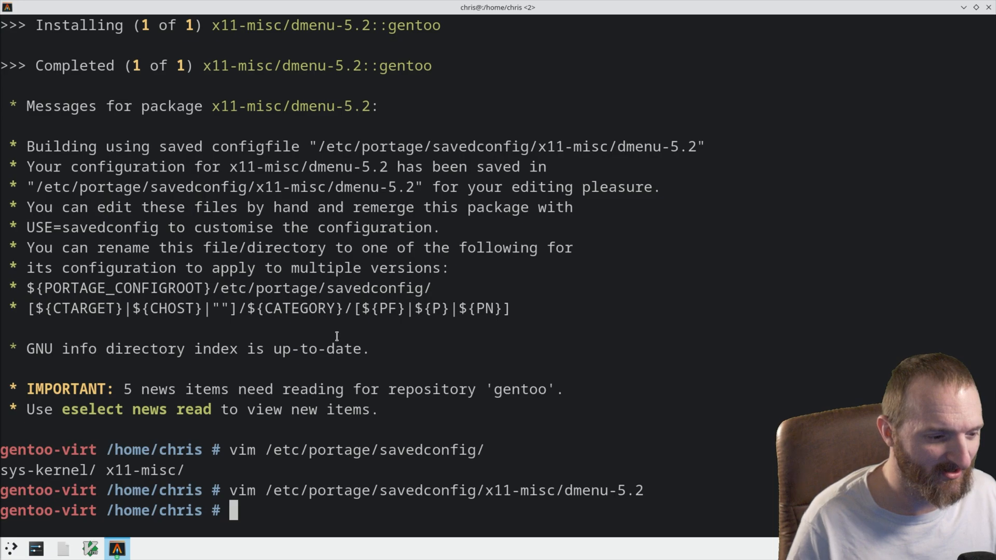
type("emerge dmenu")
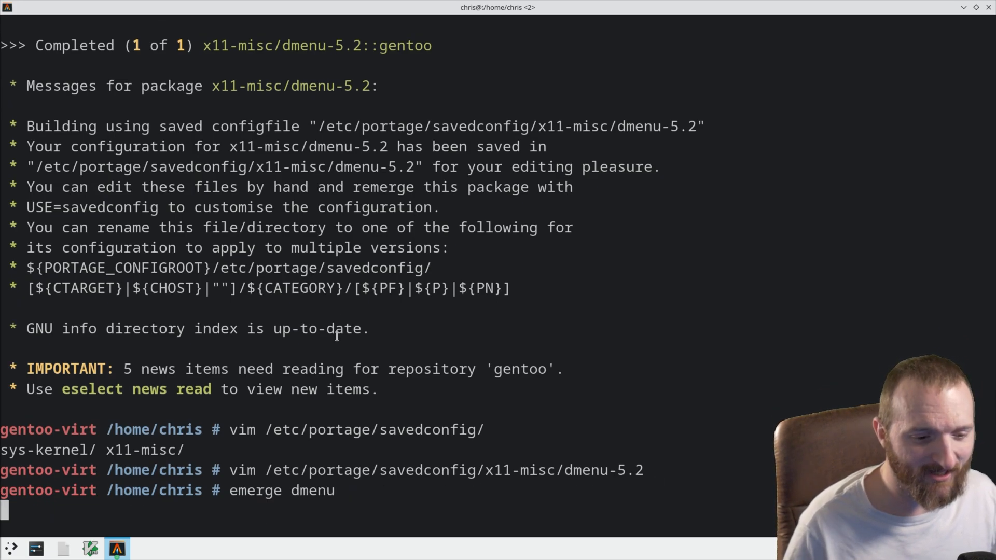
key("Return")
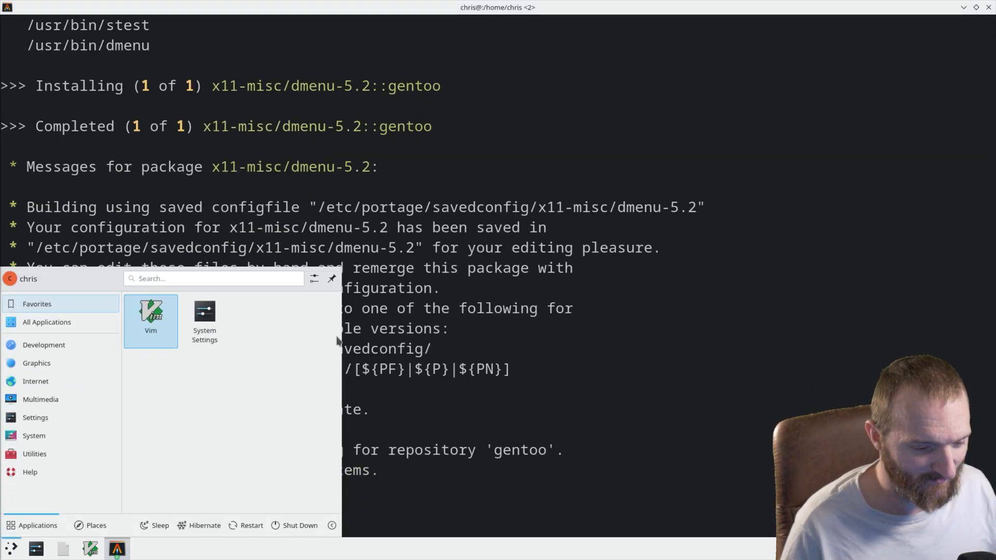
type("dmenu_ru")
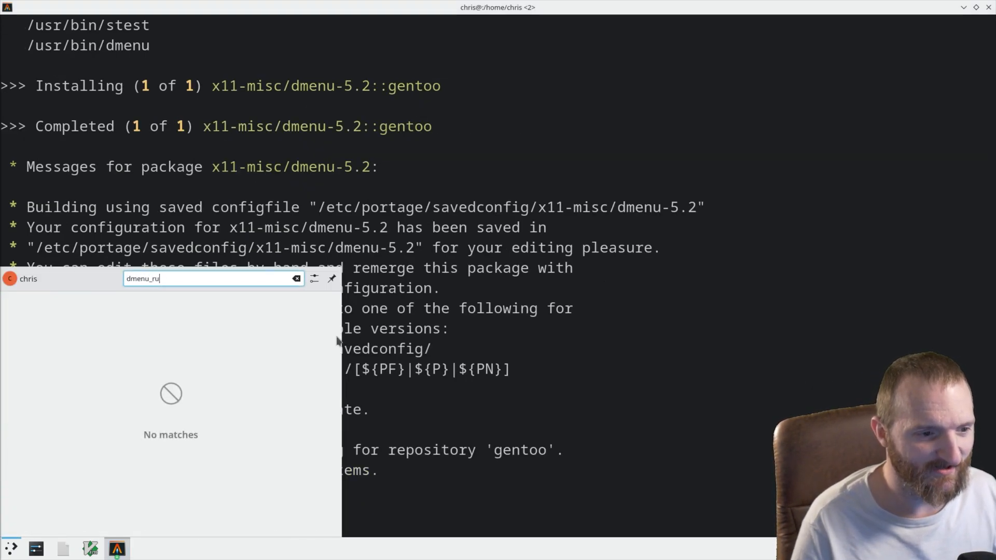
key("Escape")
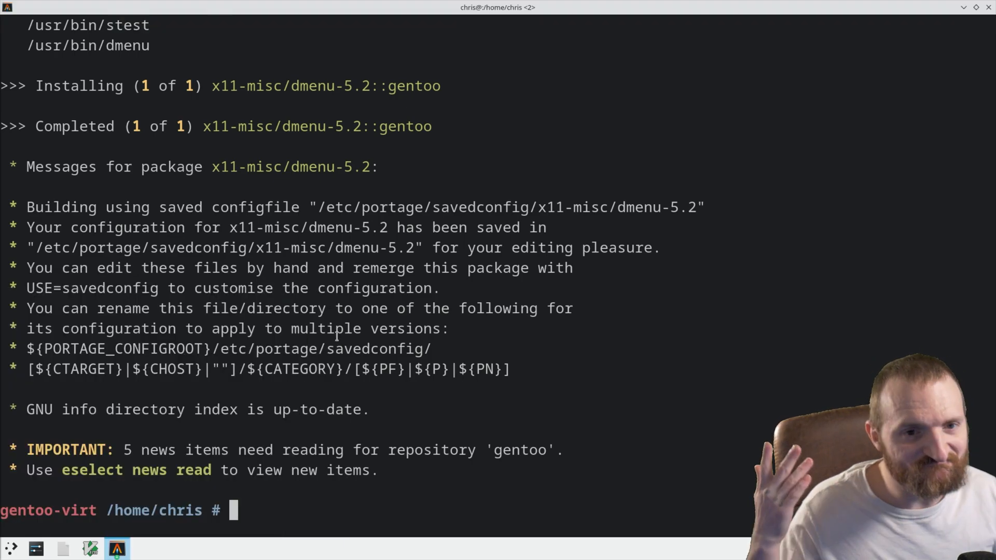